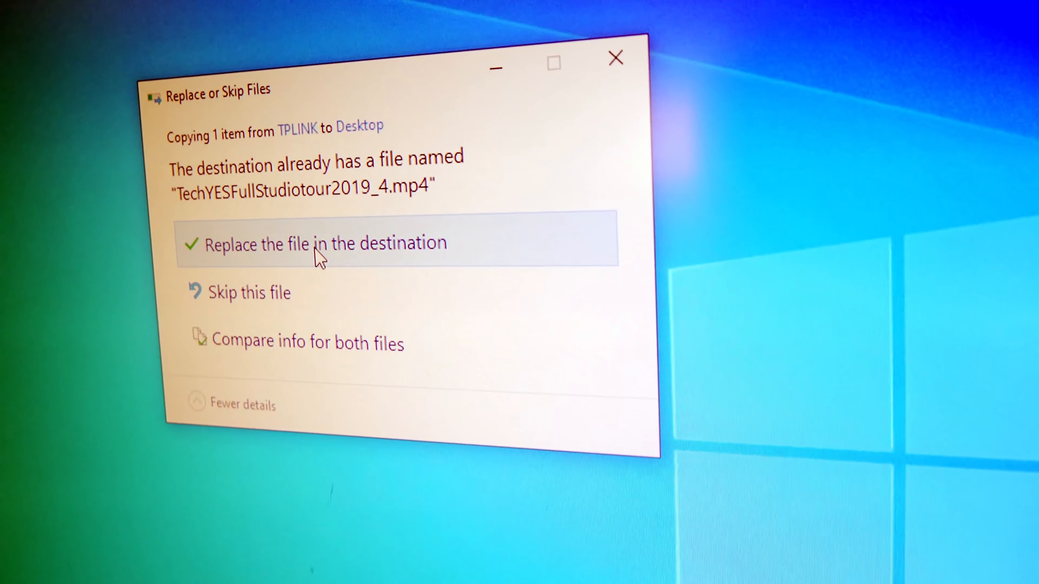
Replace the existing video file on the desktop so the copy proceeds
click(318, 251)
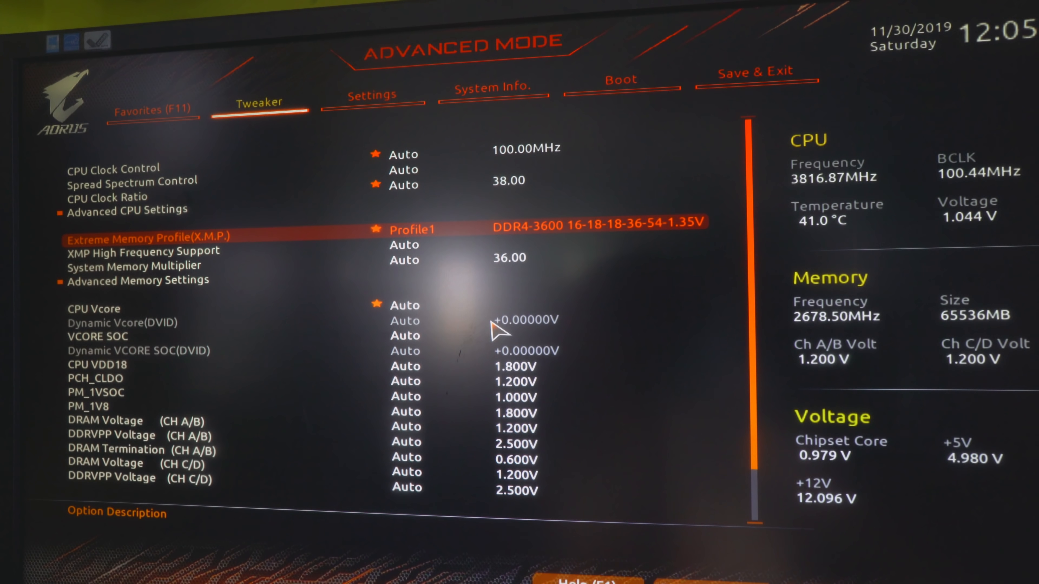
Browse the BIOS Settings categories and land on the Boot options page
click(372, 95)
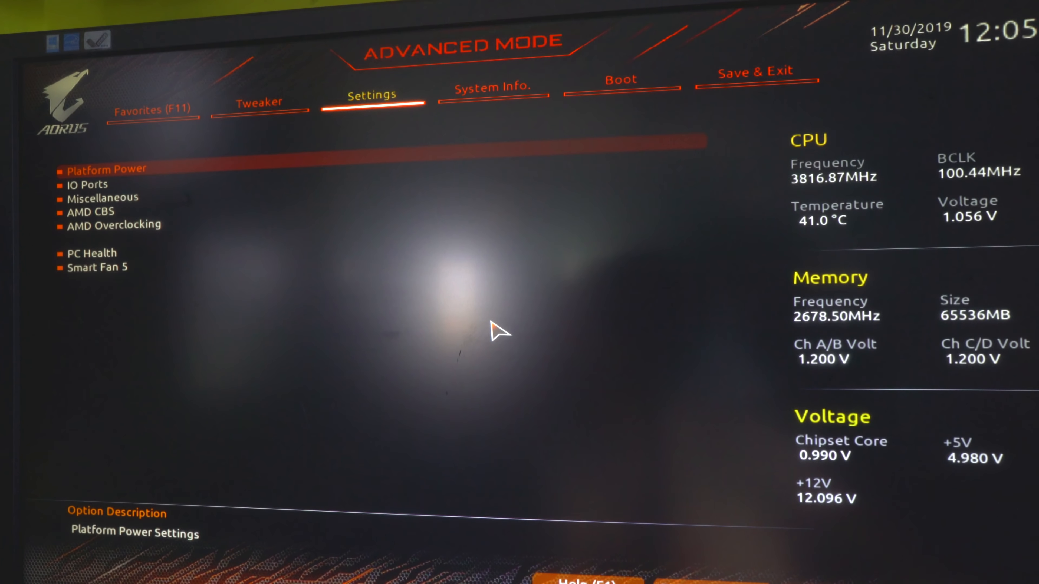
click(620, 80)
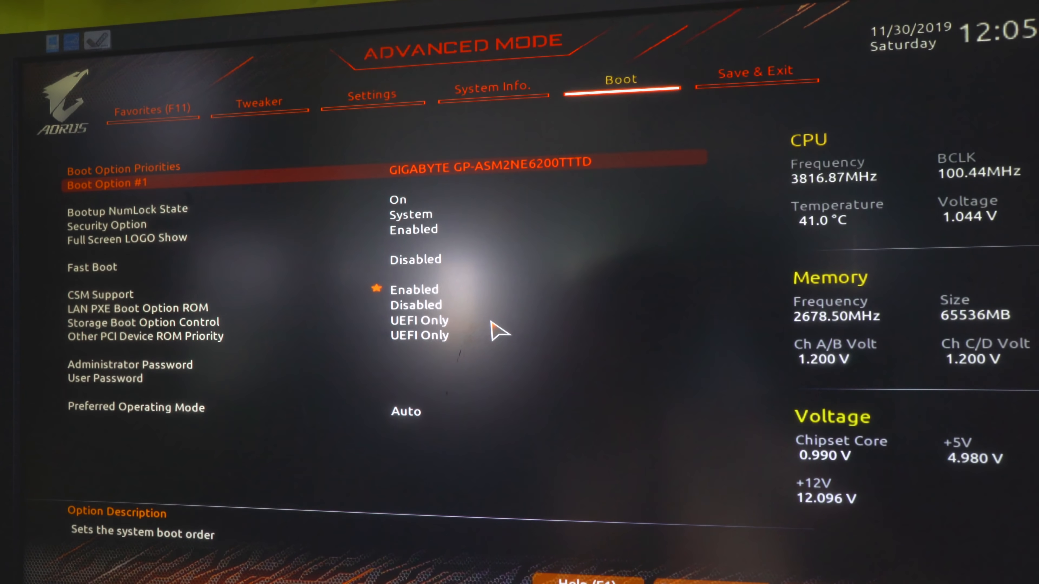